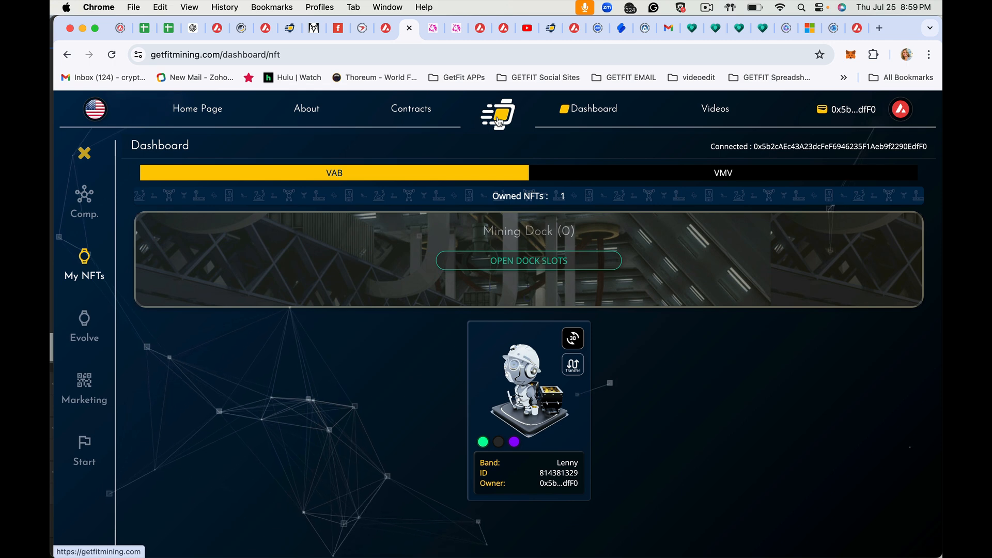
Step: Go from the home page to All In One Setup and switch the network to Avalanche
left_click(196, 109)
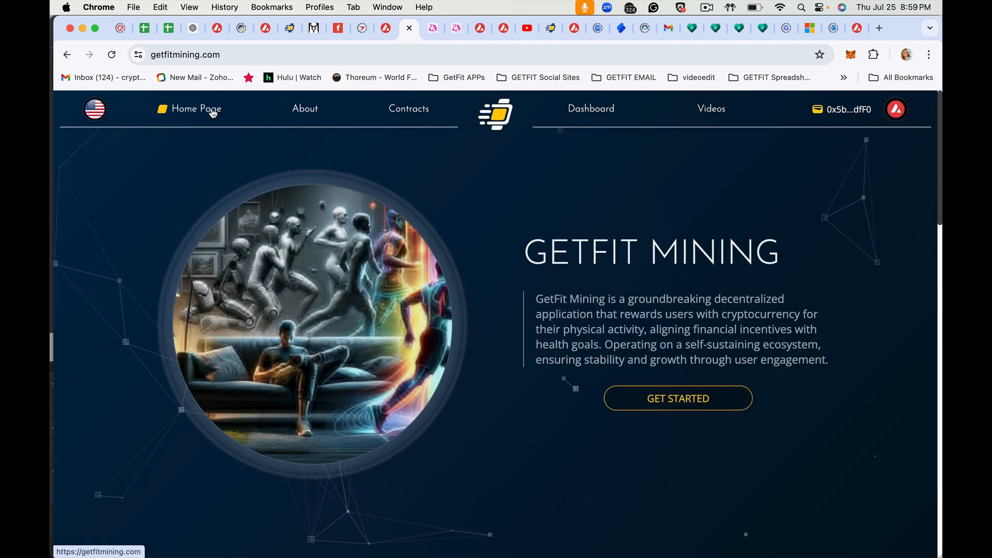
left_click(677, 397)
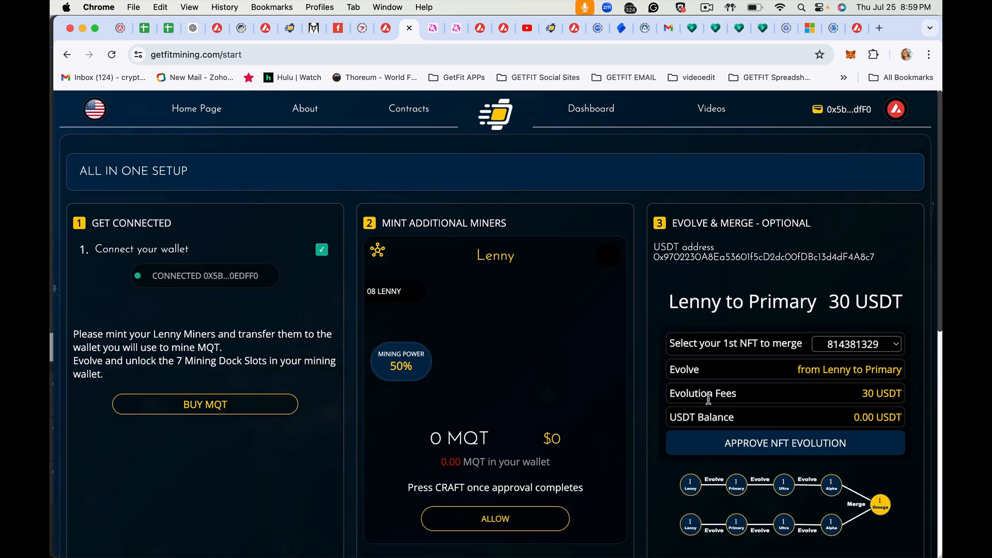
left_click(895, 109)
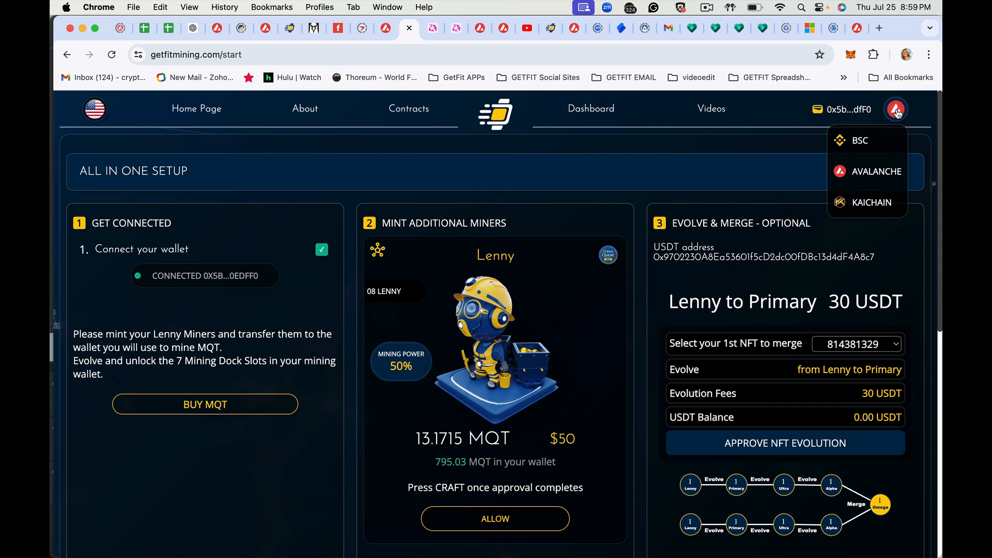
left_click(894, 109)
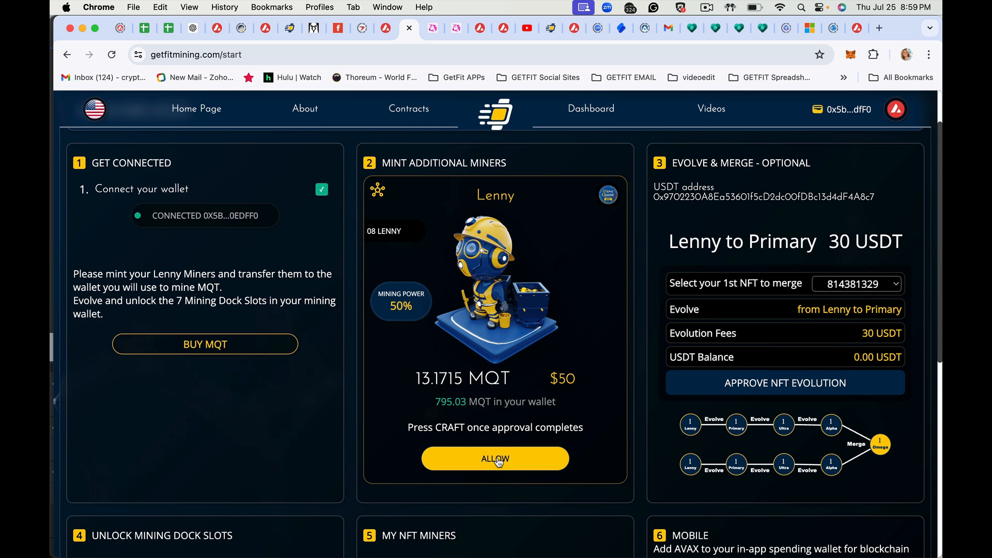
Step: Allow Lenny minting and approve the 13.17154142335 MQT spending cap in MetaMask
left_click(495, 457)
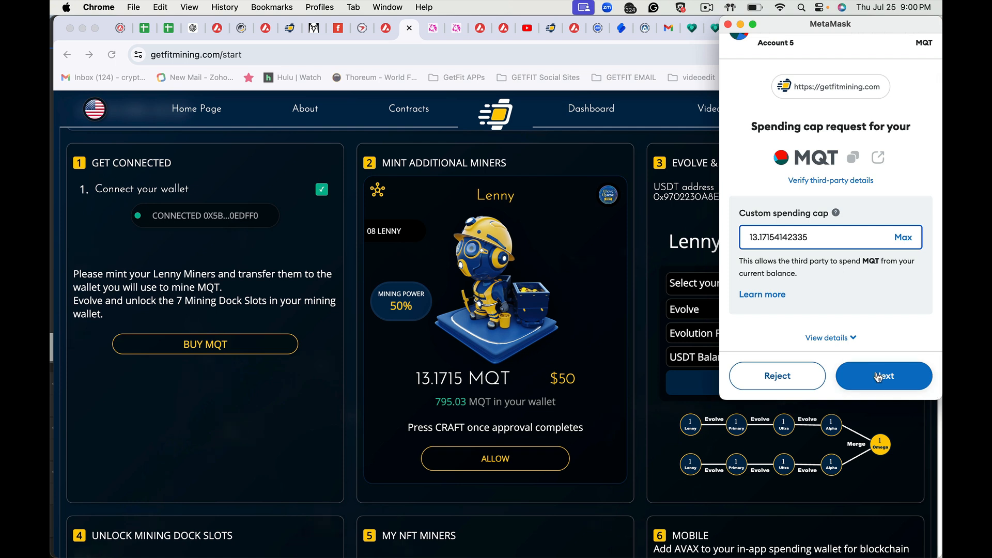
left_click(883, 376)
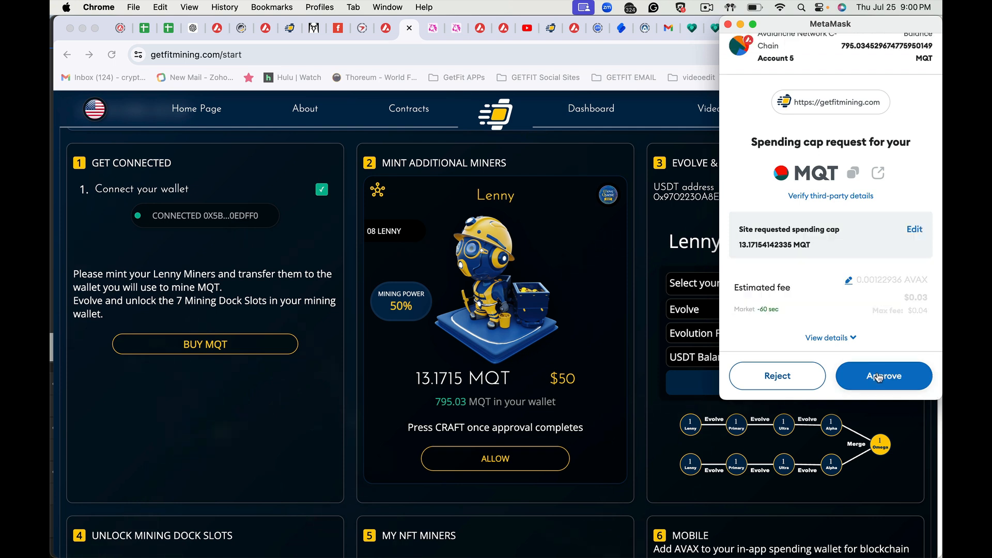
left_click(883, 376)
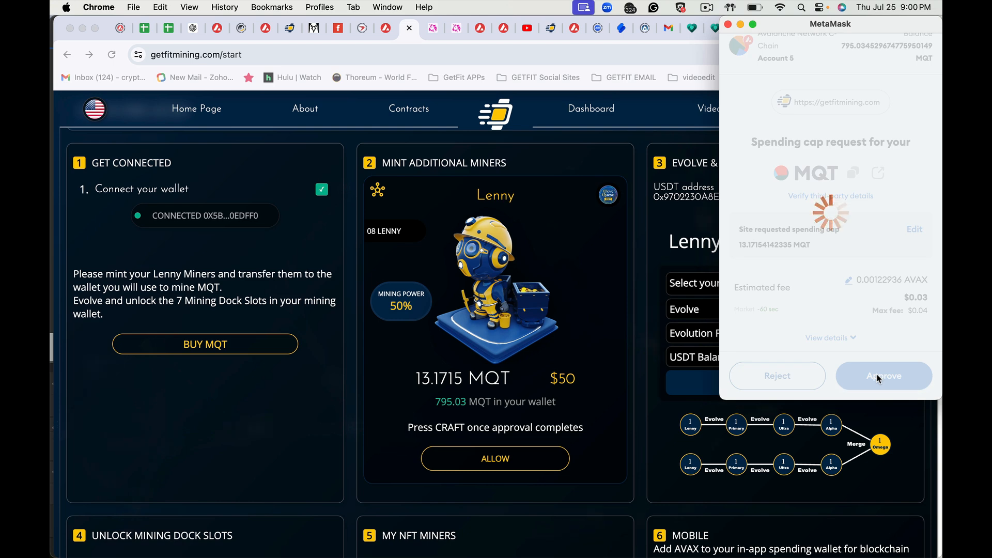
left_click(884, 375)
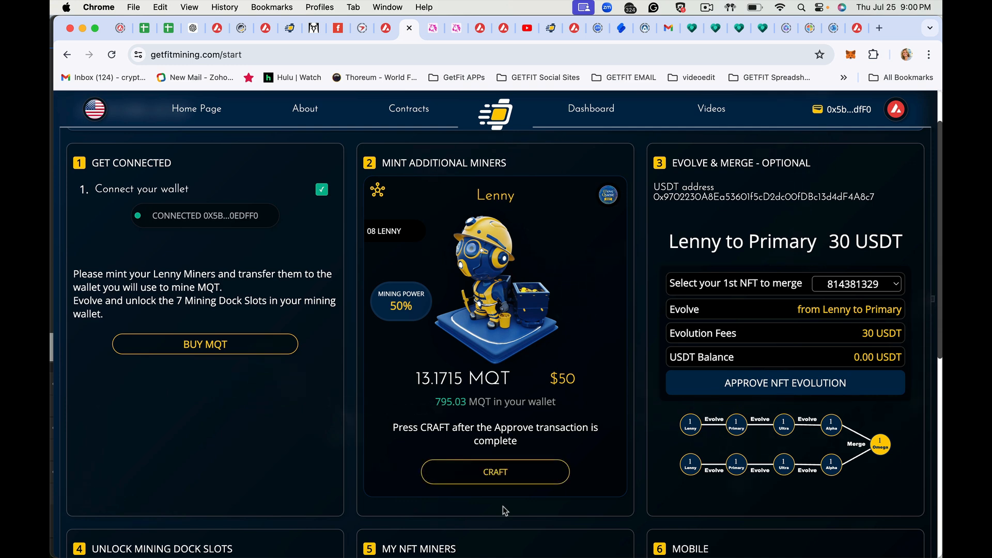
Step: Craft the Lenny miner and confirm the purchase, minting NFT 875628775
left_click(495, 471)
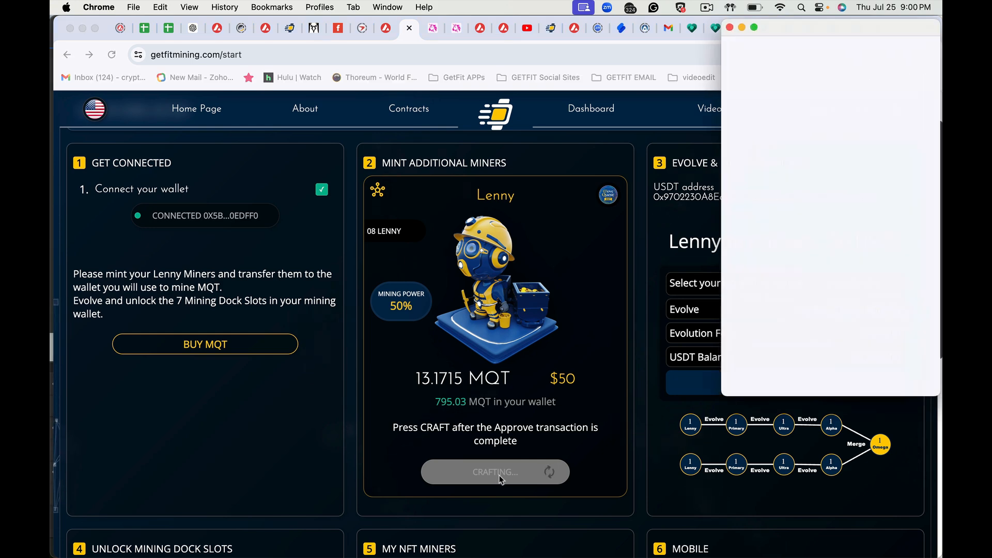
left_click(495, 471)
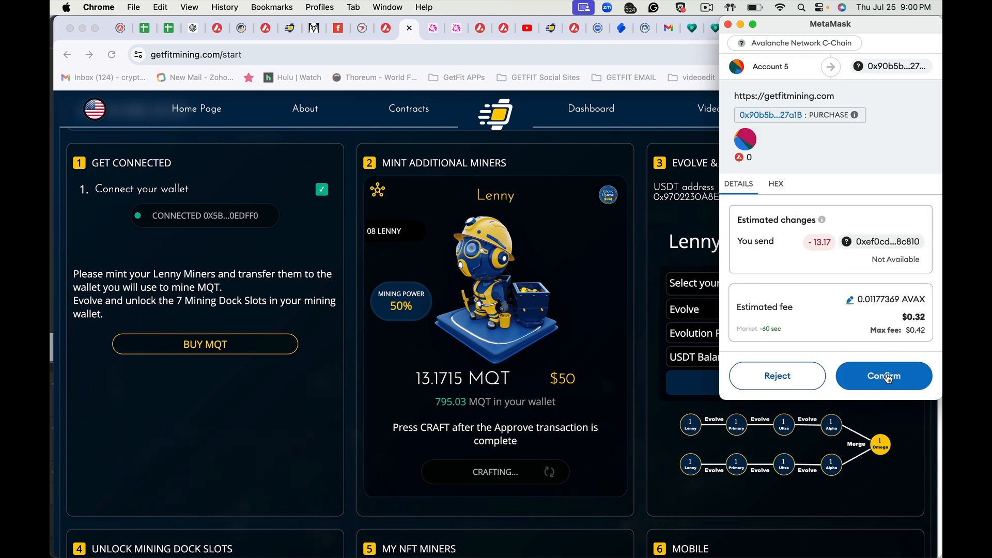
left_click(884, 375)
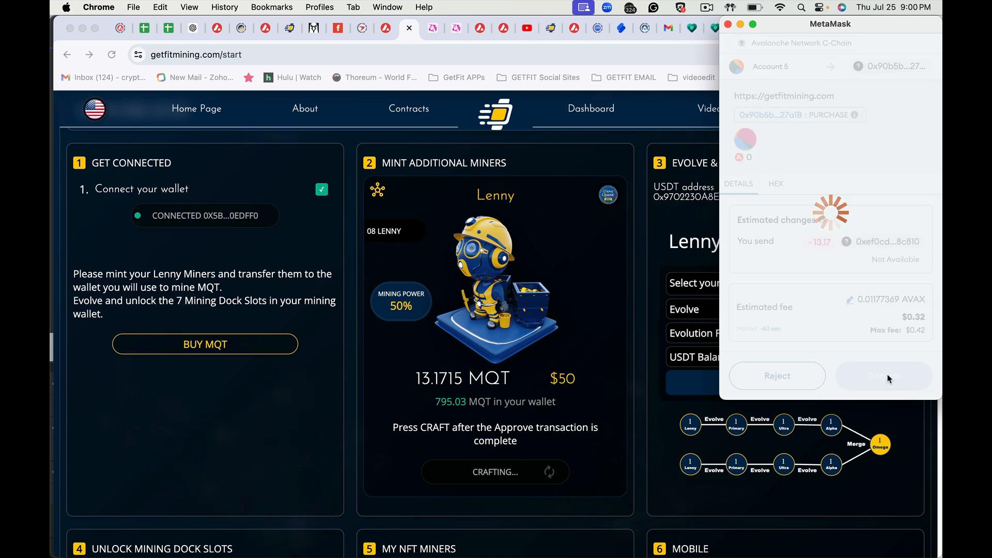
left_click(883, 375)
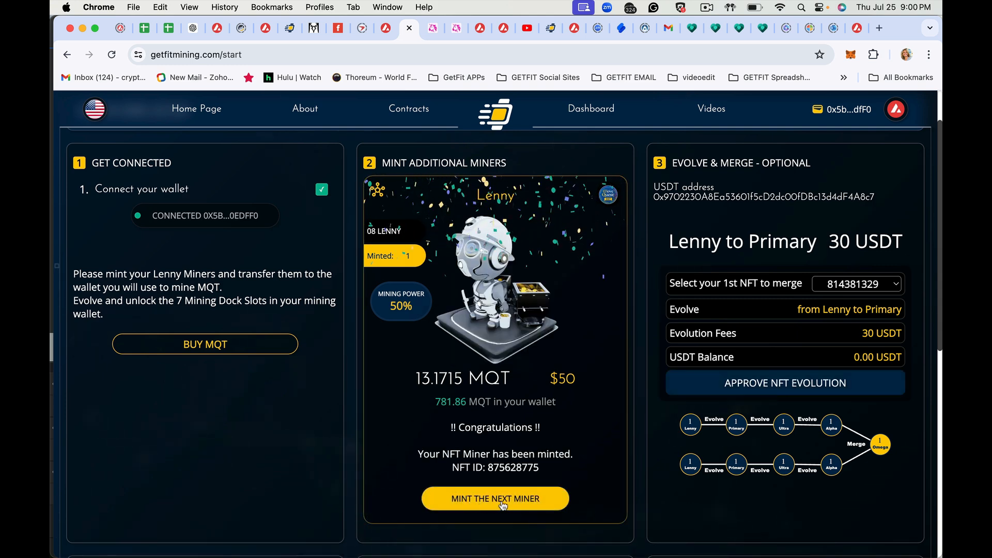
Step: Start unlocking Mining Dock slot 5 and agree to the 7.903 MQT cost
scroll("down", 3)
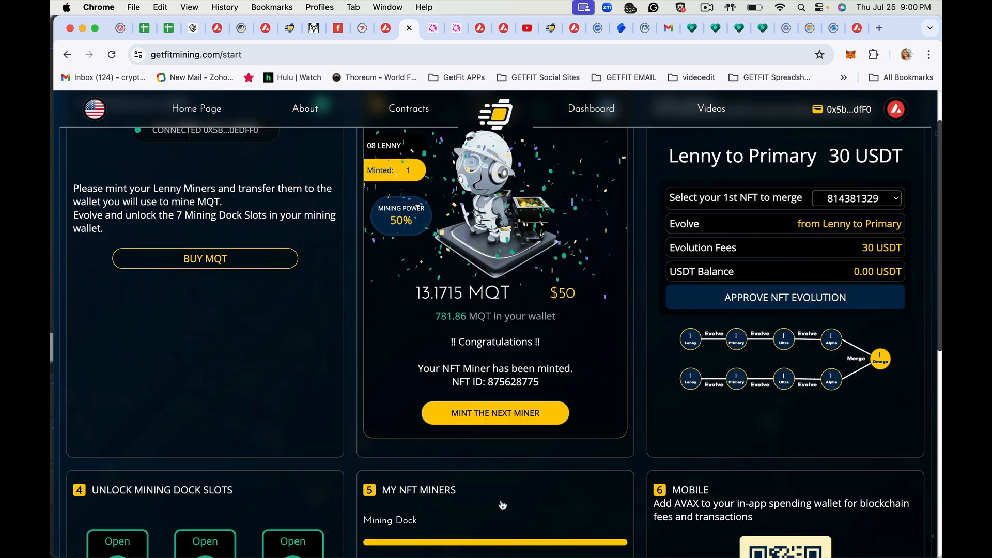
scroll("down", 3)
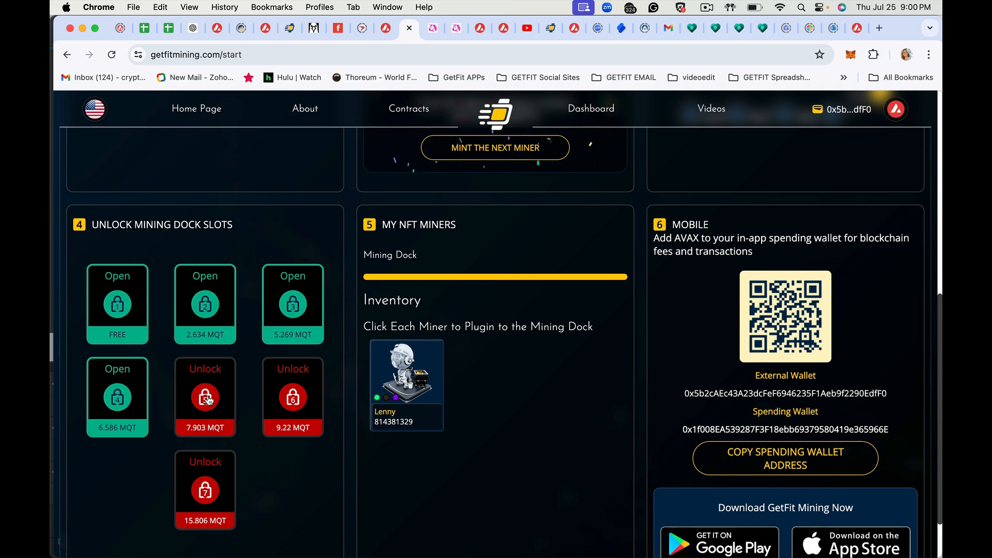
left_click(205, 396)
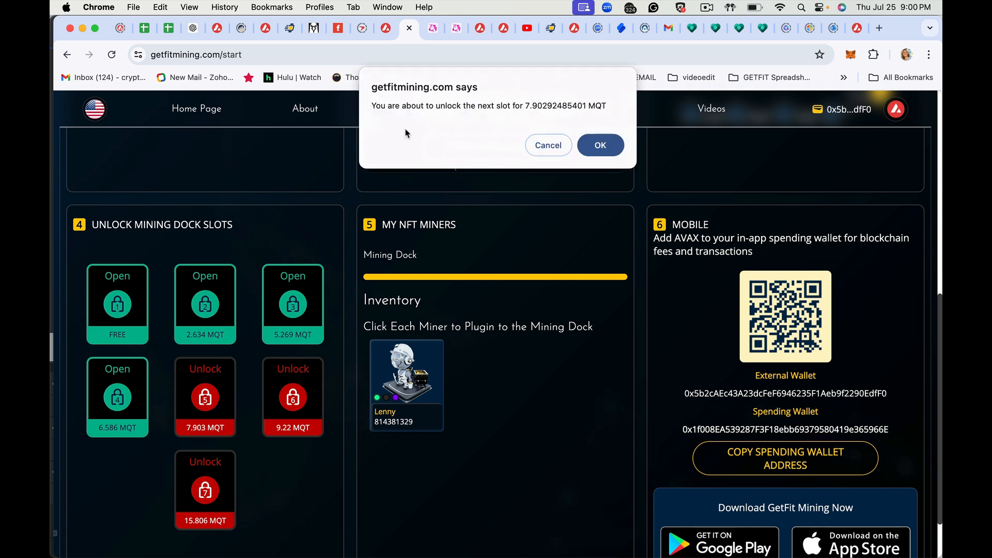
left_click(599, 145)
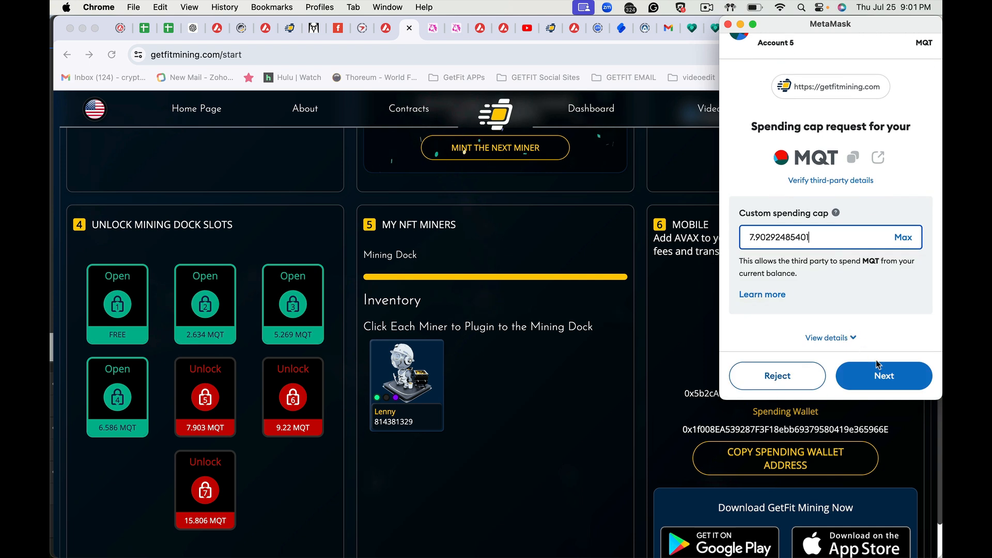
Step: Approve the 7.90292485401 MQT spending cap for the dock slot in MetaMask
left_click(884, 376)
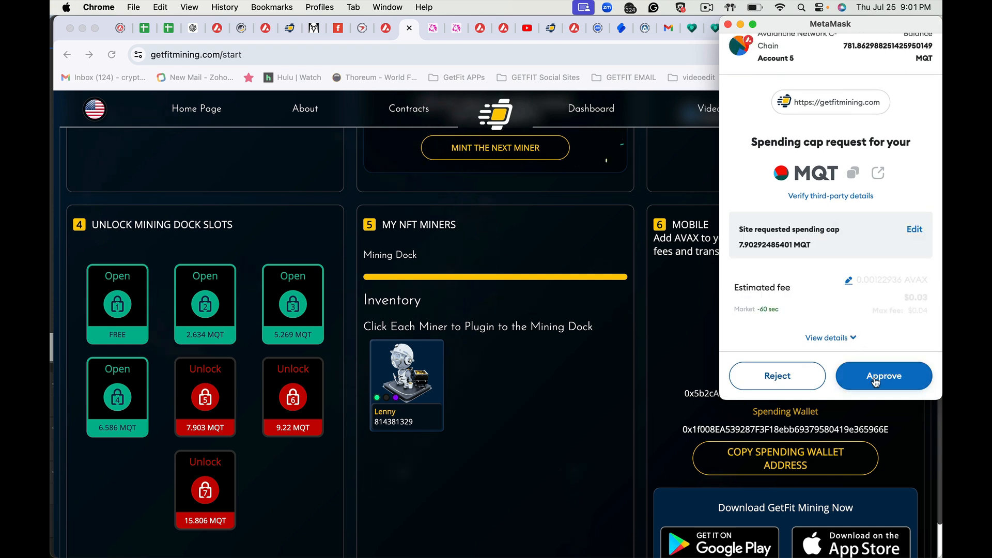
left_click(883, 375)
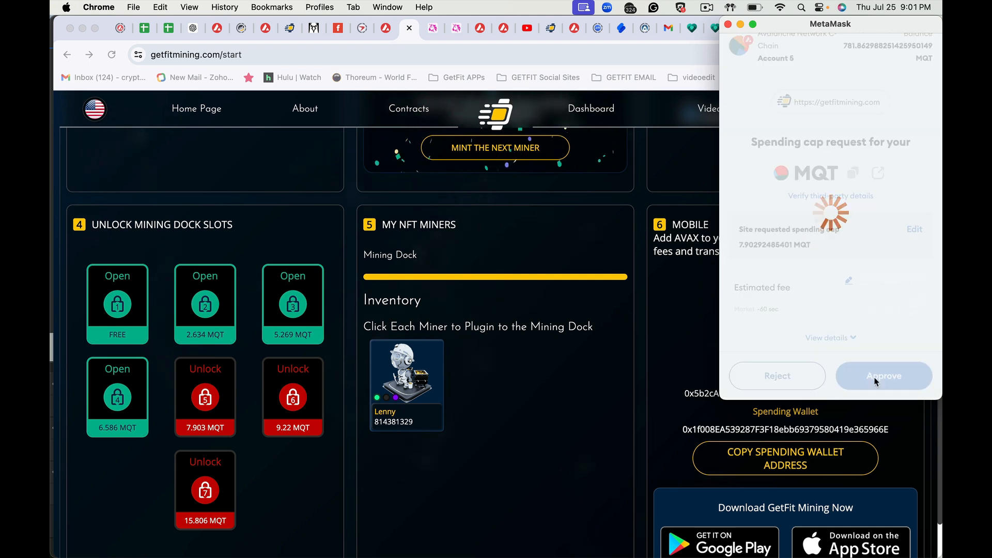
left_click(883, 376)
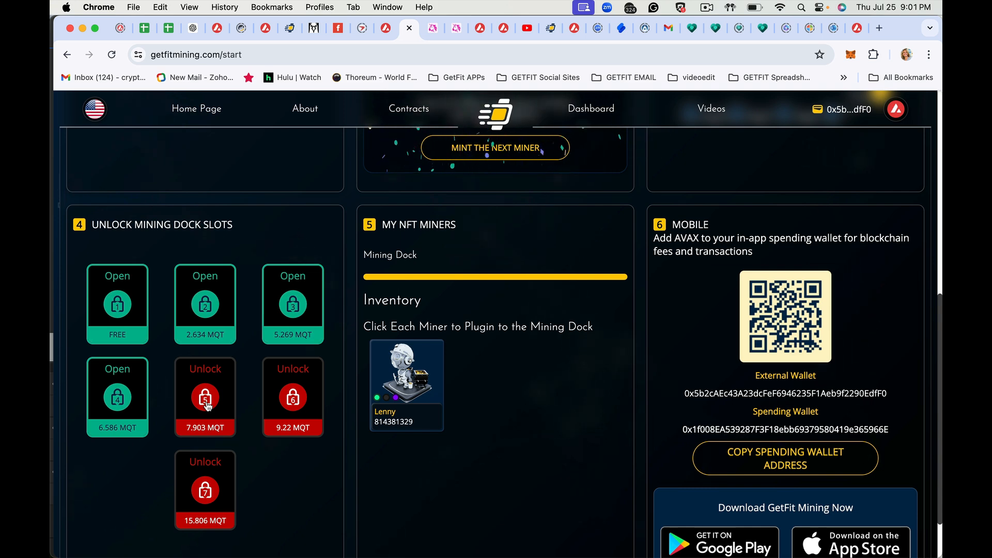
Step: Unlock slot 5 again and confirm the 7.903 MQT transaction so the slot opens
left_click(205, 396)
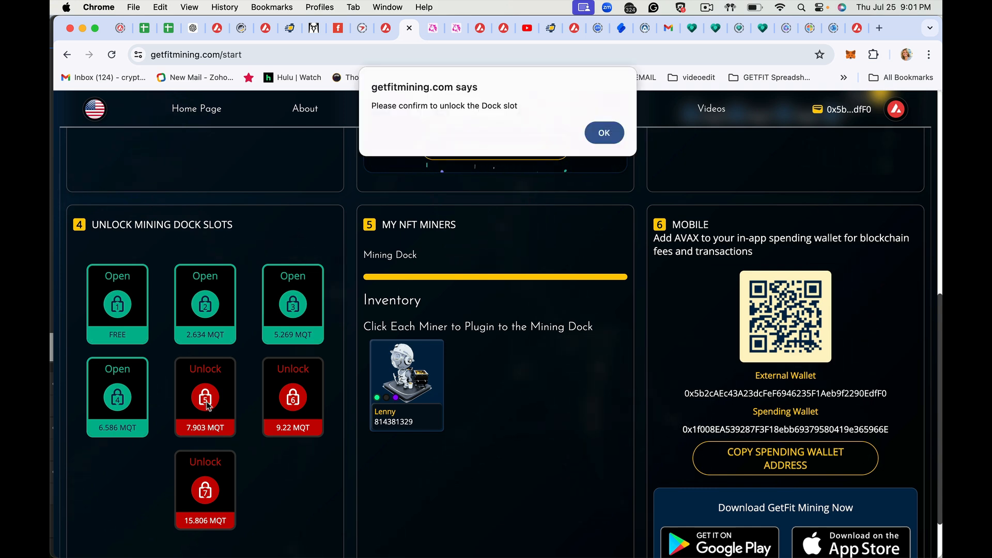
mouse_move(602, 133)
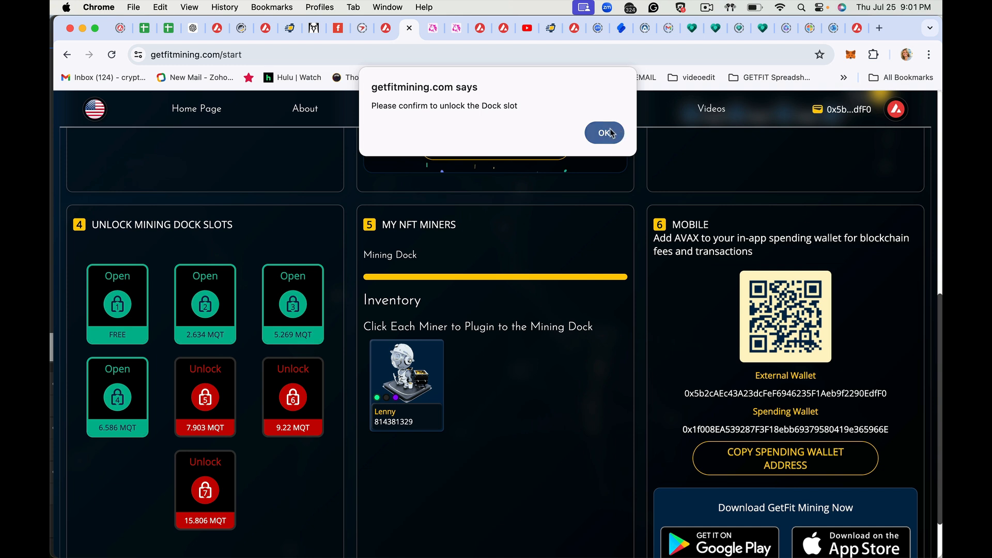
left_click(603, 133)
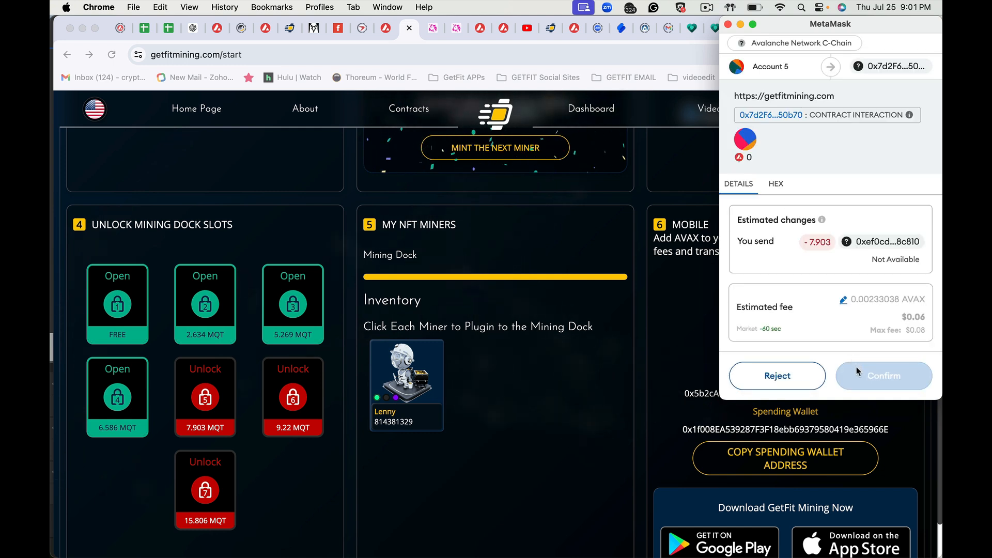
mouse_move(882, 375)
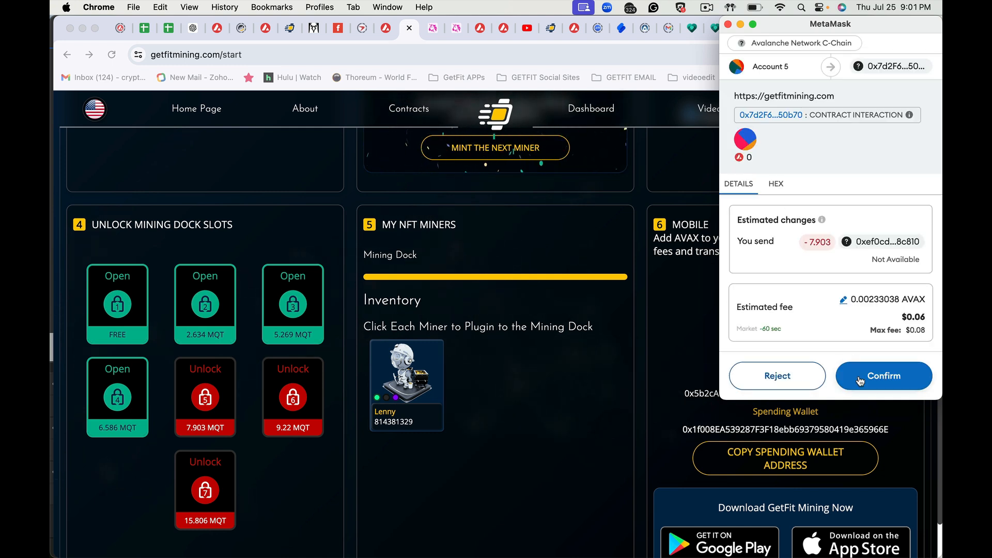
left_click(882, 375)
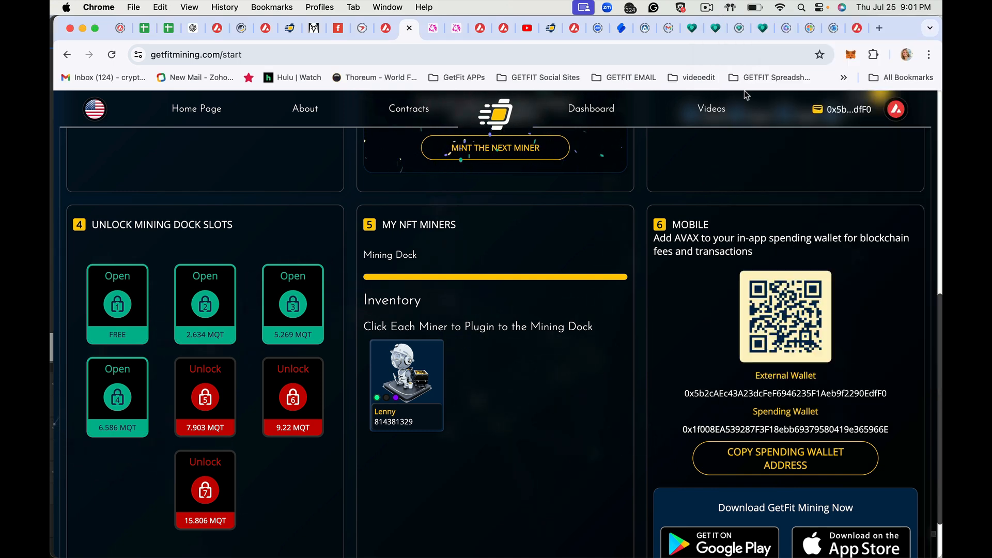
left_click(706, 7)
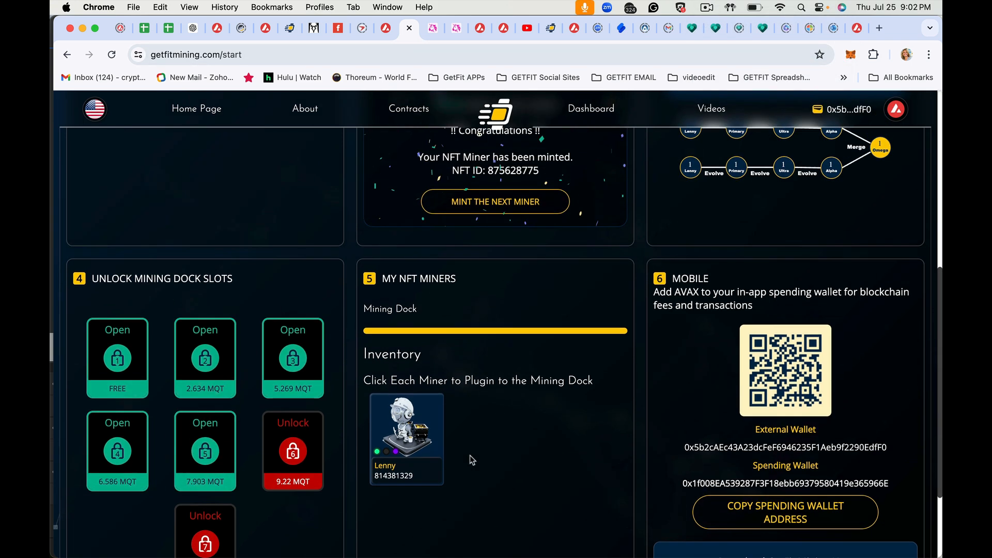
Step: Add Lenny miner 814381329 from Inventory to the dock, raising the 0.0181 AVAX request
scroll("down", 3)
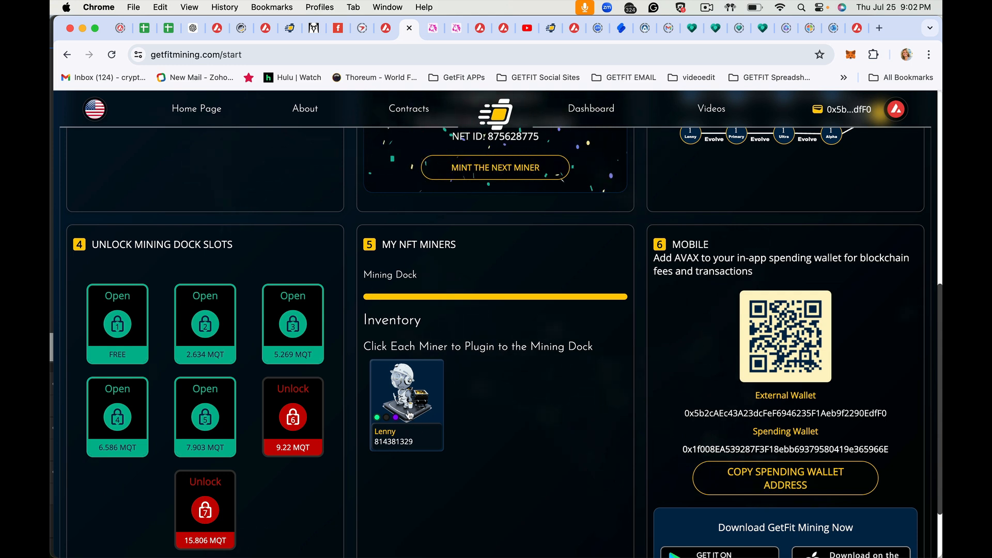
left_click(406, 392)
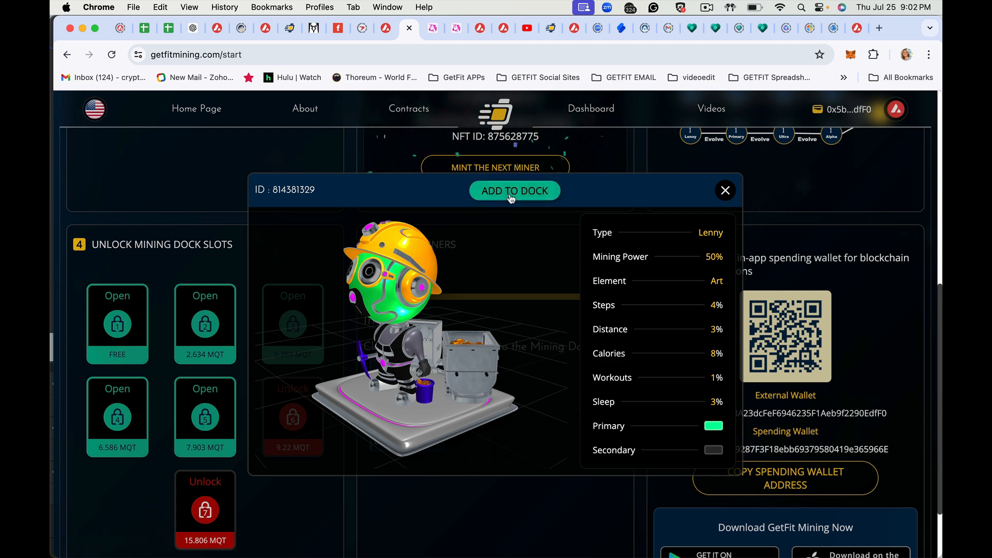
left_click(513, 190)
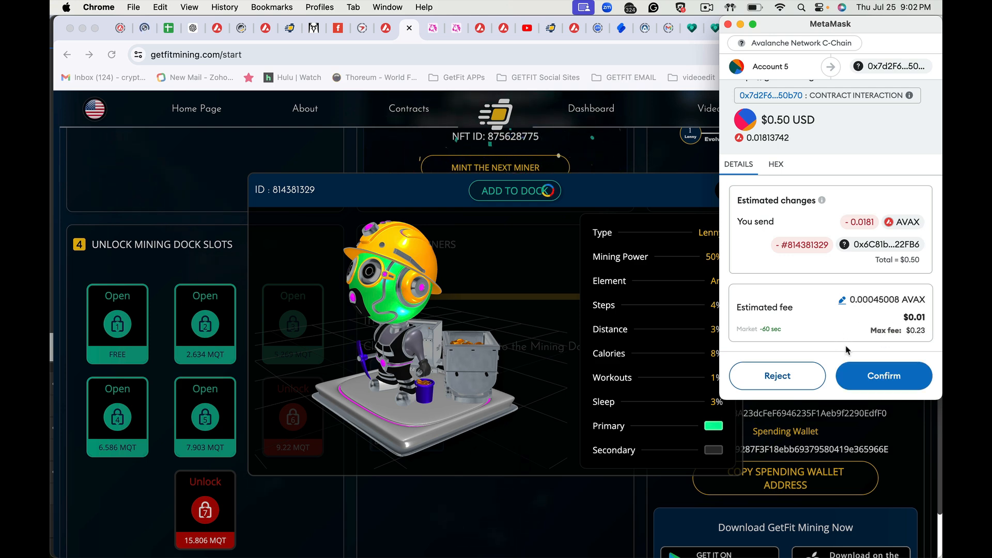
Step: Confirm the 0.0181 AVAX docking transaction for miner 814381329 and close its details
left_click(883, 375)
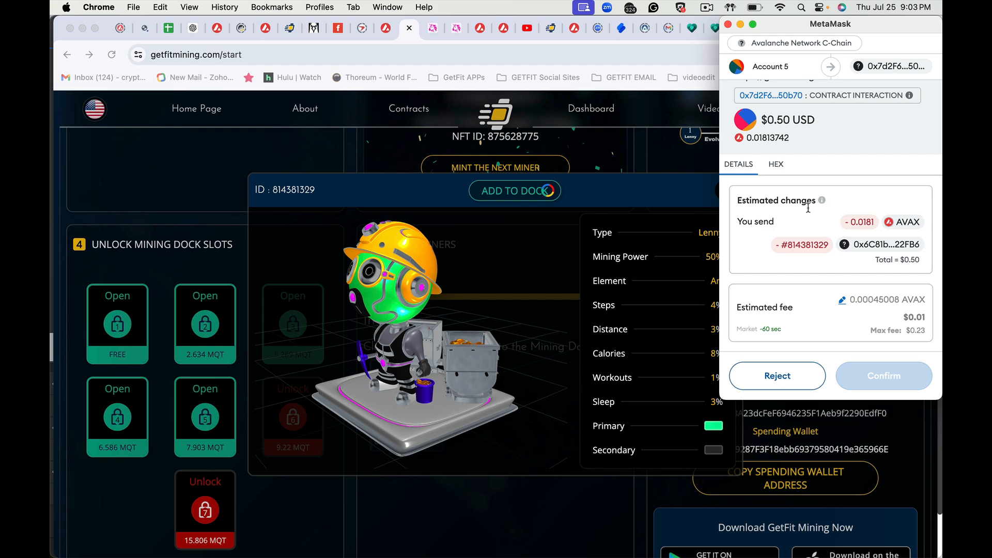
mouse_move(808, 213)
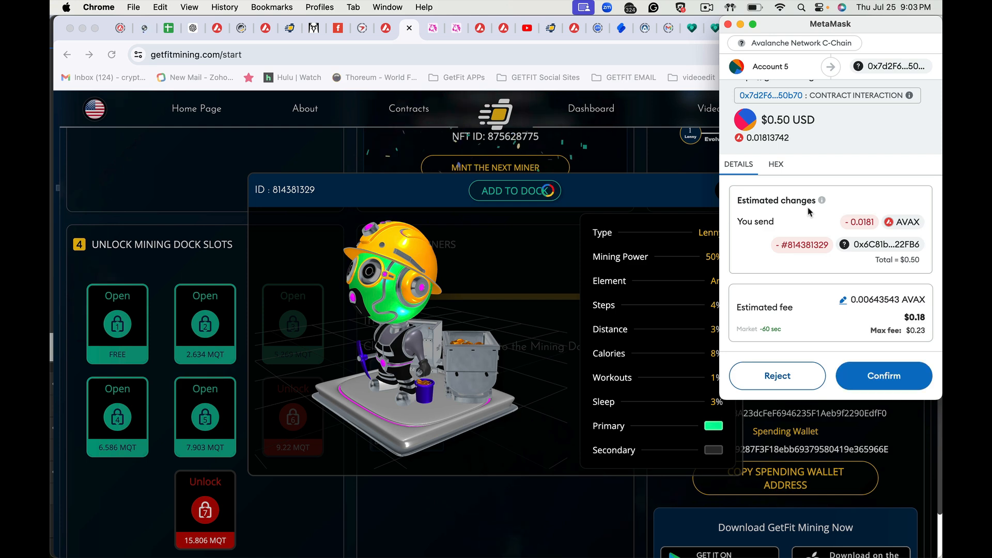
left_click(883, 375)
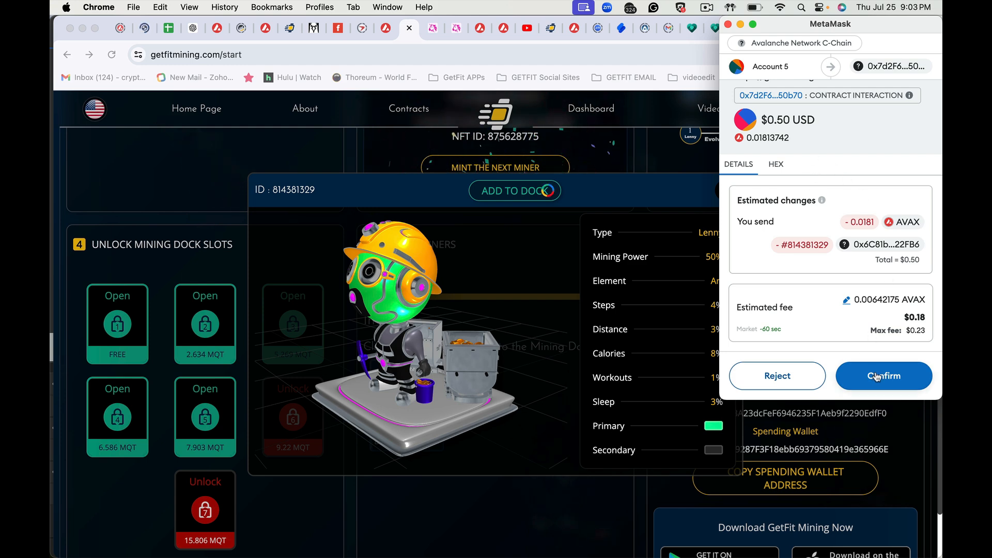
left_click(883, 376)
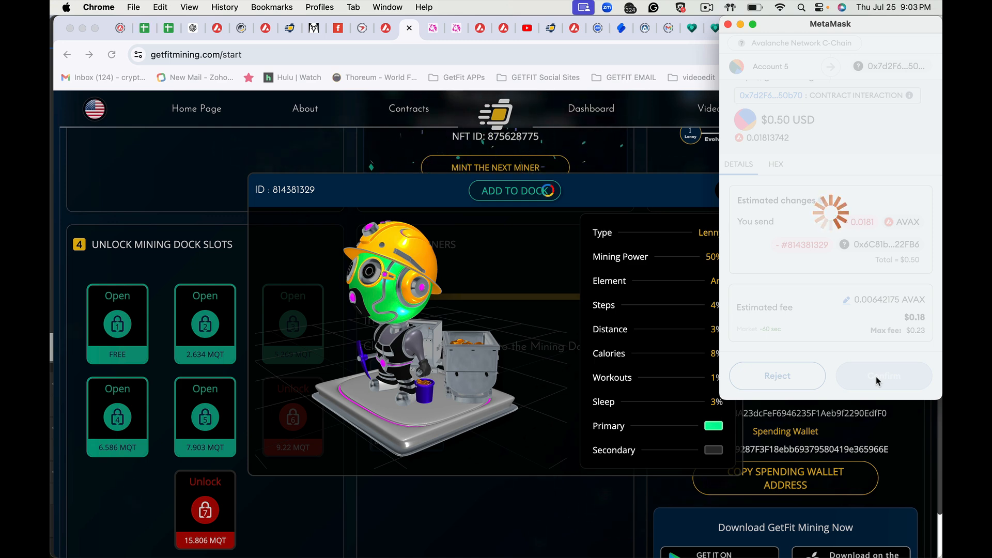
left_click(883, 374)
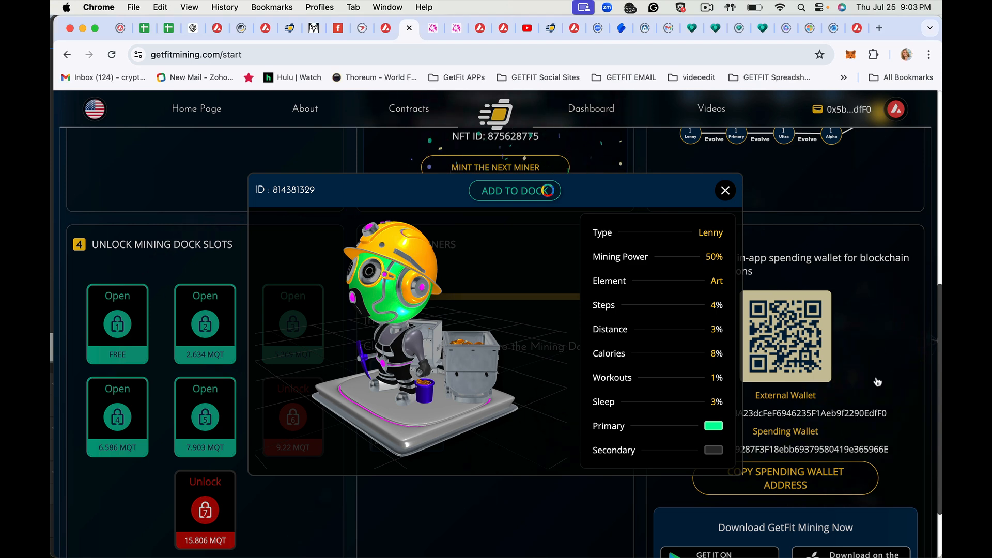
left_click(724, 190)
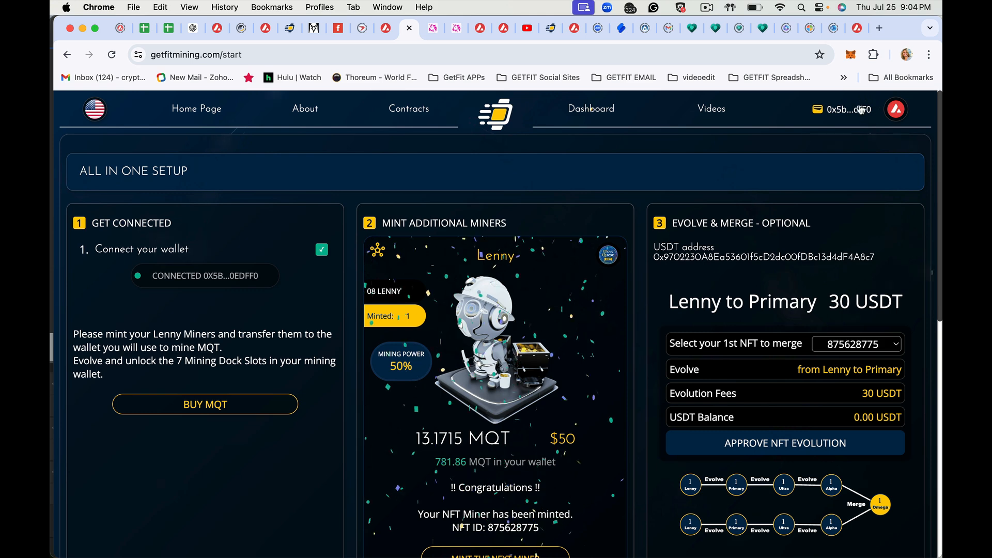
Step: From Dashboard > My NFTs, approve and add miner 875628775 to the dock
left_click(590, 108)
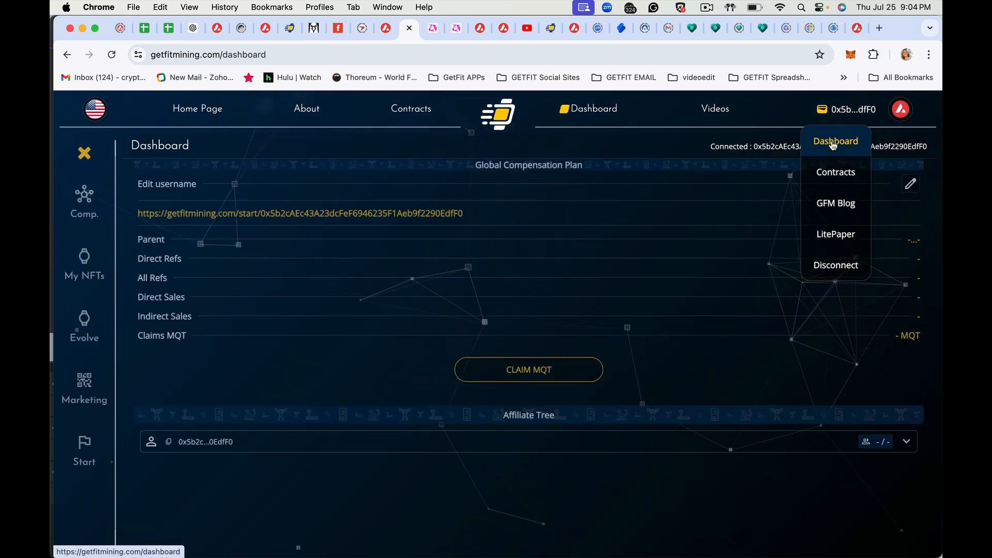
left_click(83, 264)
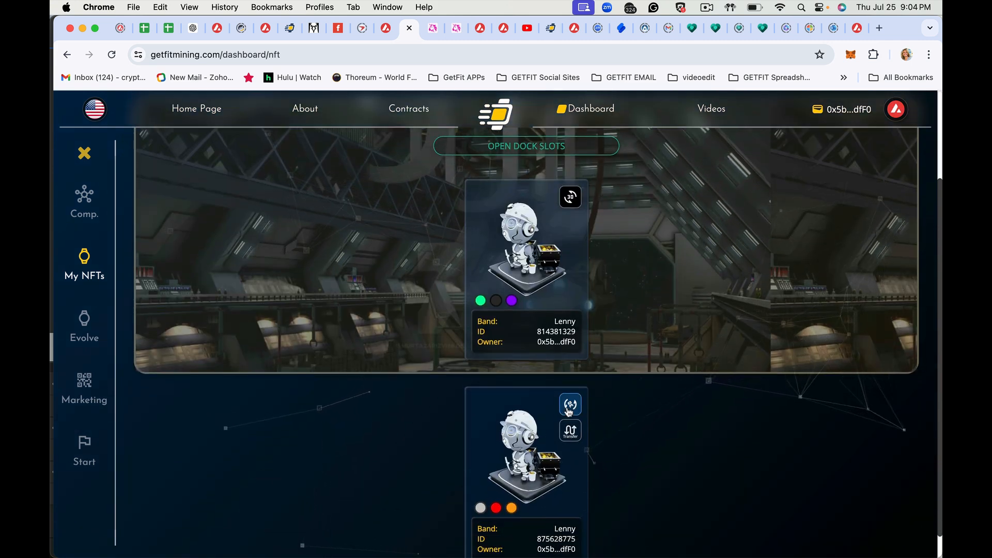
left_click(568, 405)
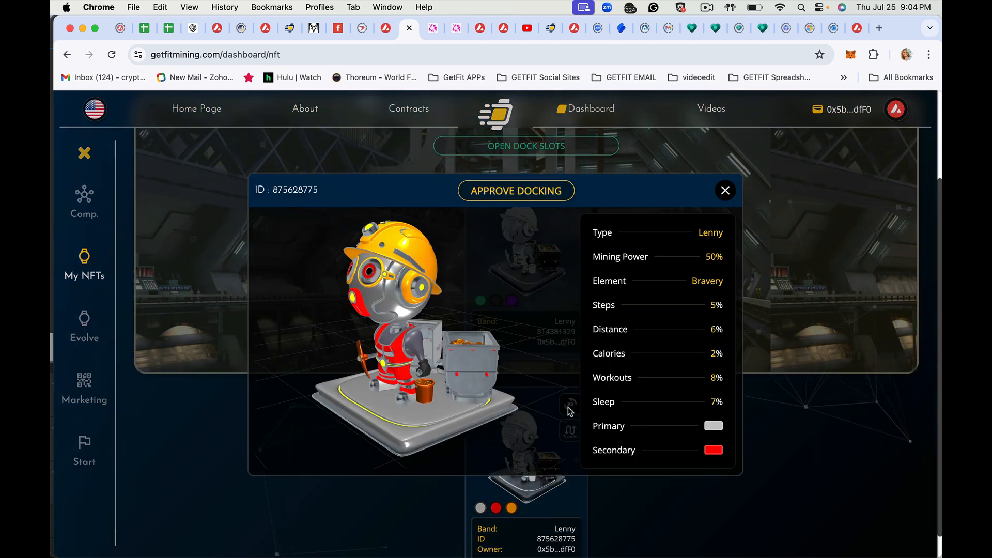
left_click(515, 190)
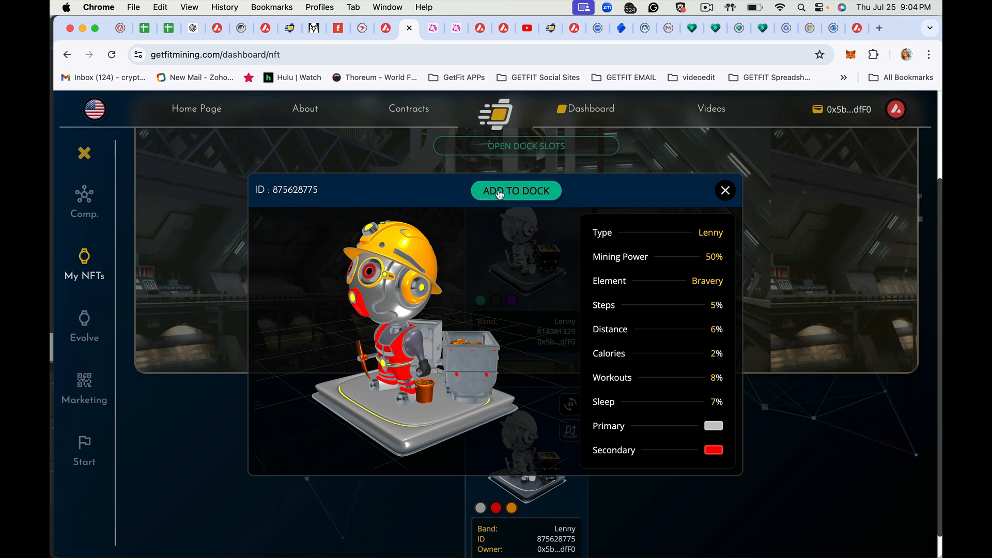
left_click(515, 190)
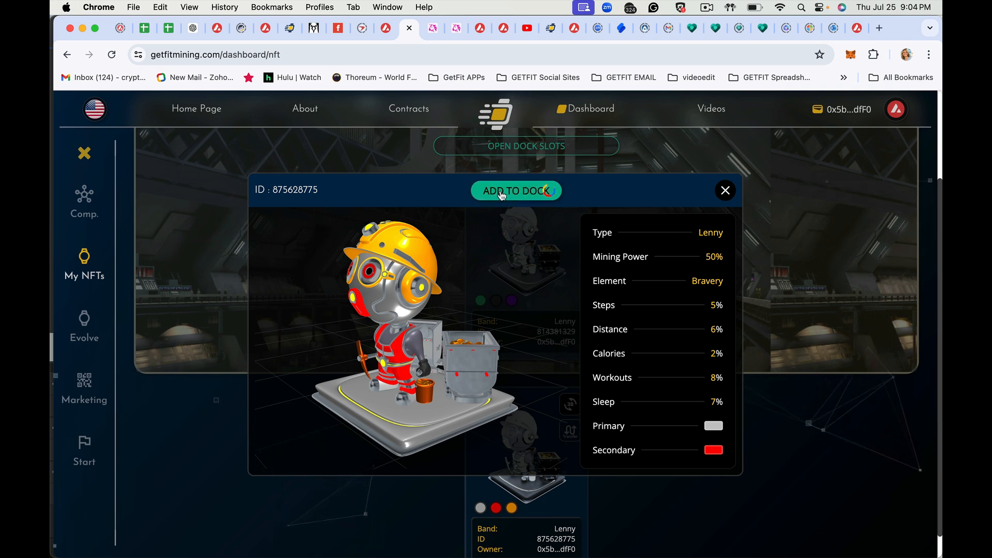
left_click(516, 190)
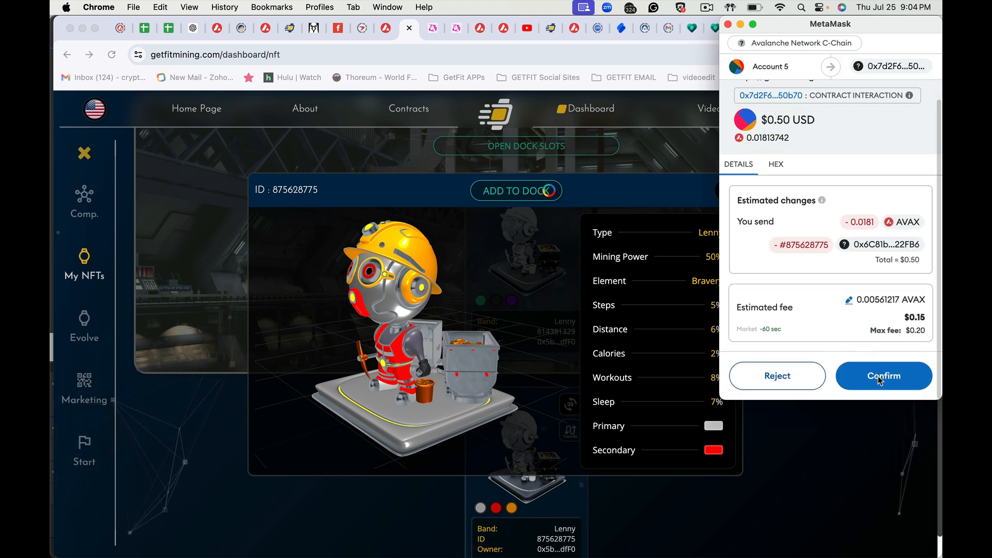
Step: Confirm the docking transaction in MetaMask and close the details to see both miners docked
left_click(883, 375)
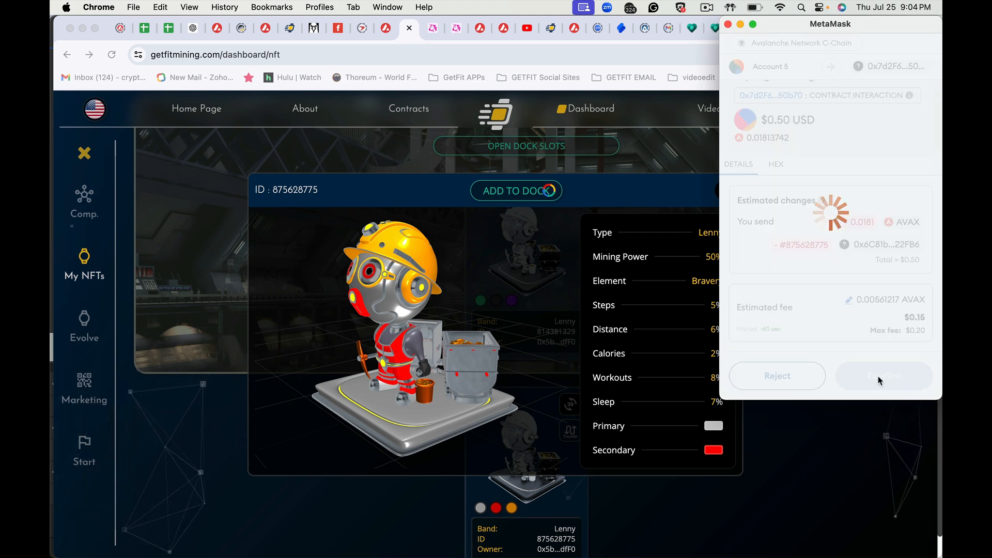
left_click(883, 375)
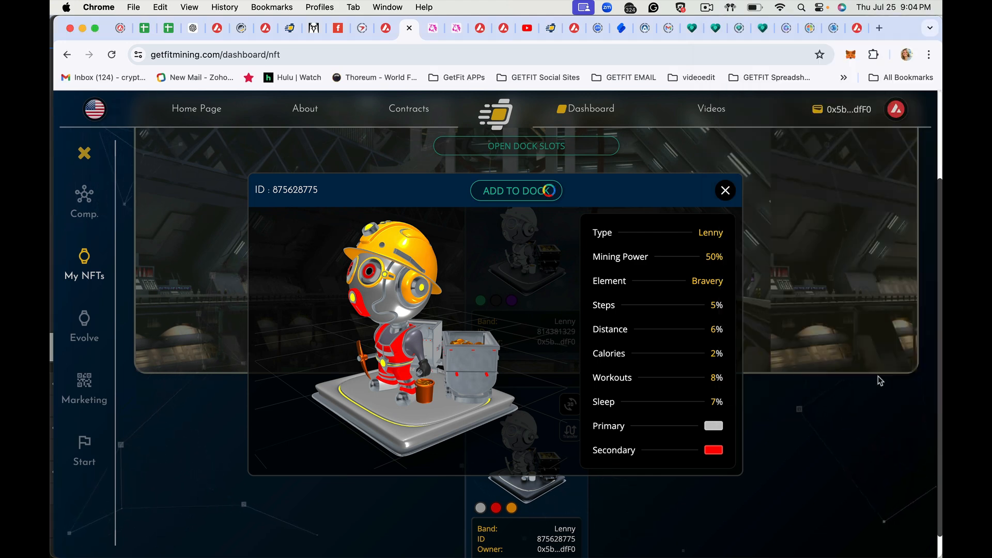
left_click(725, 190)
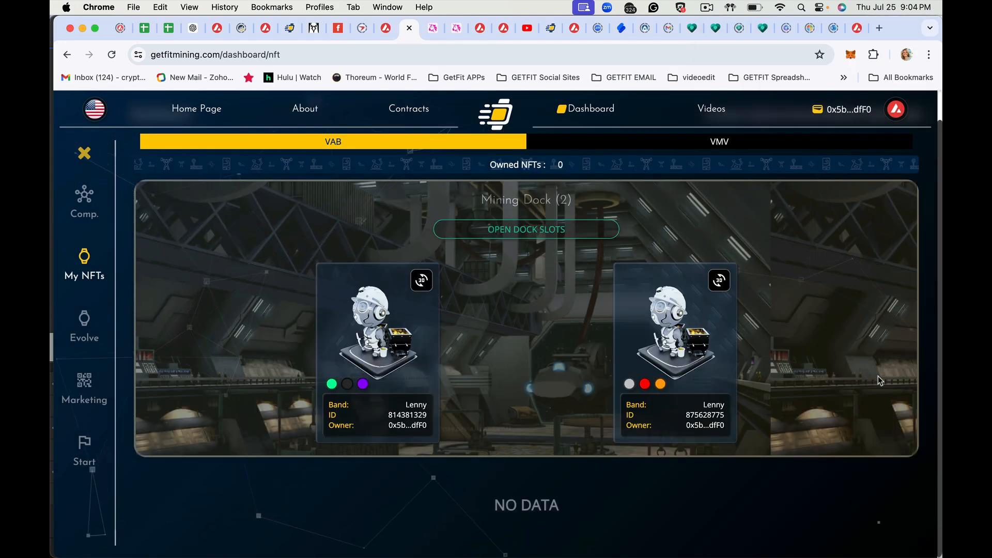
mouse_move(849, 328)
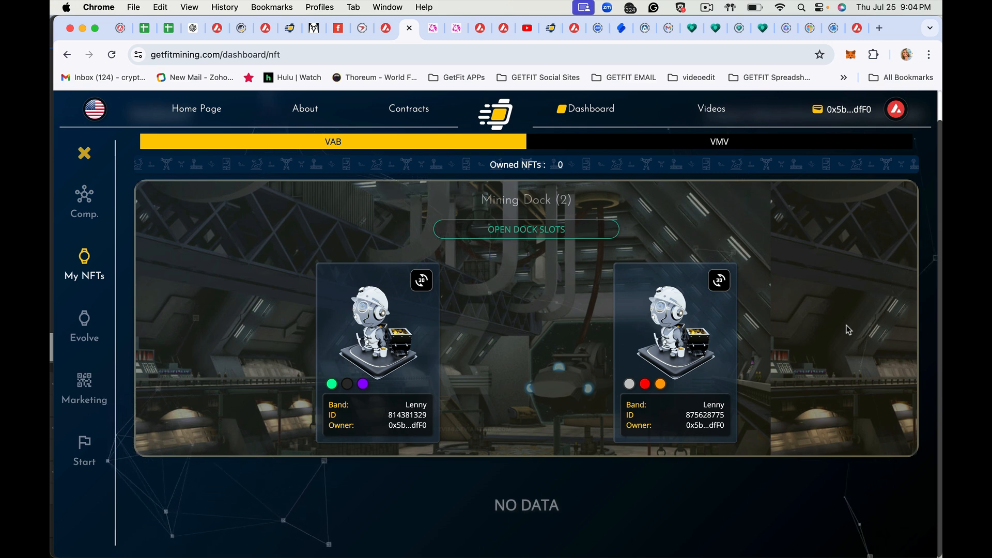
mouse_move(790, 369)
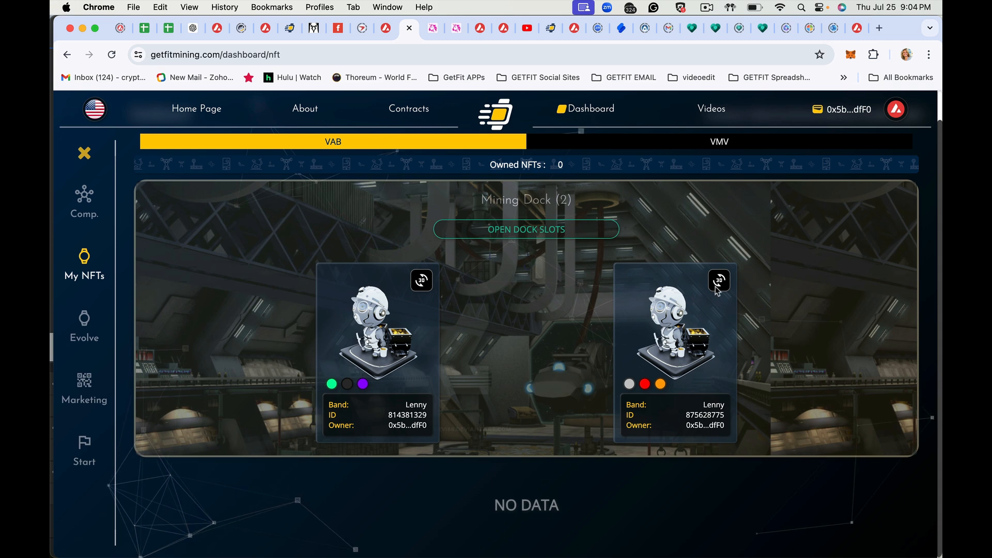
Step: Approve and remove miner 875628775 from the dock, confirming the undocking in MetaMask
left_click(719, 280)
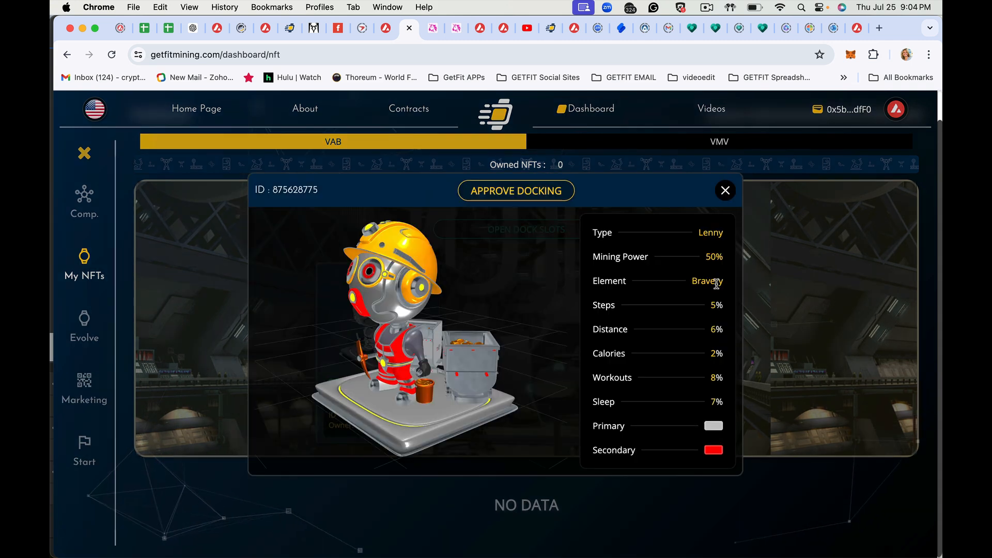
left_click(514, 190)
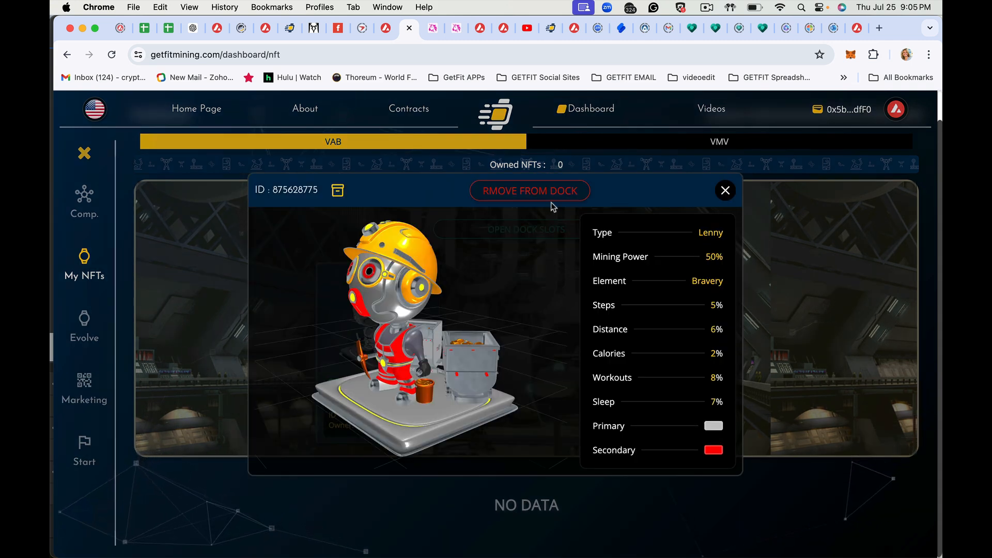
left_click(529, 190)
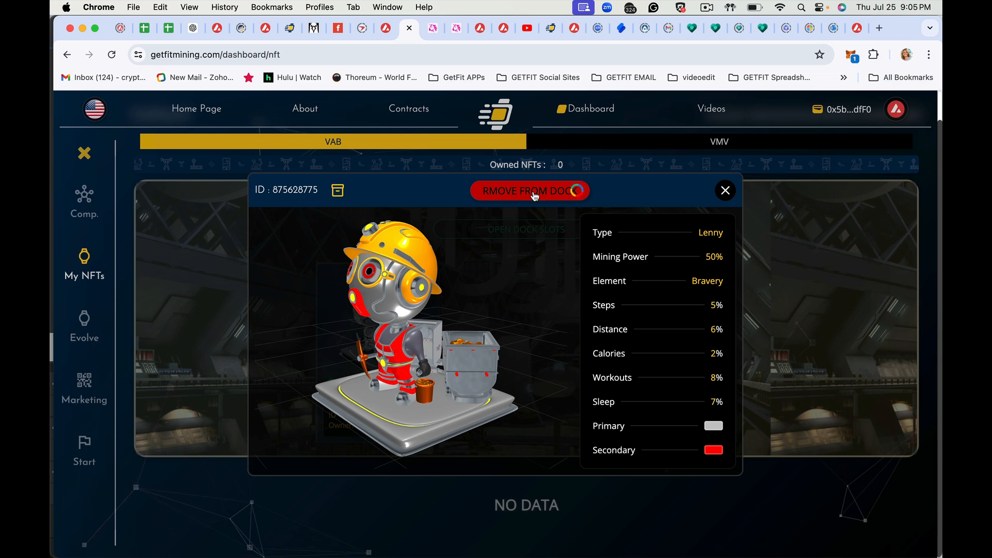
left_click(529, 190)
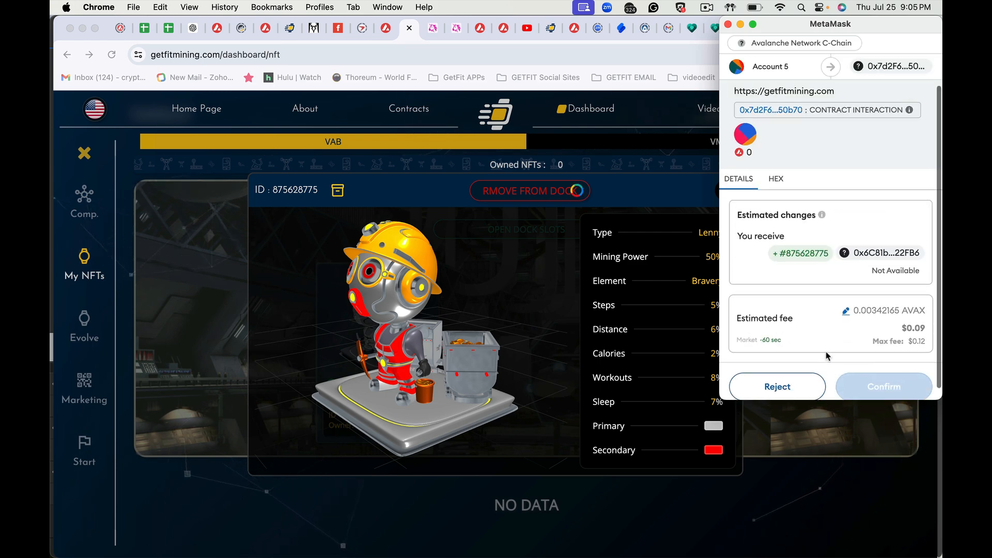
mouse_move(883, 385)
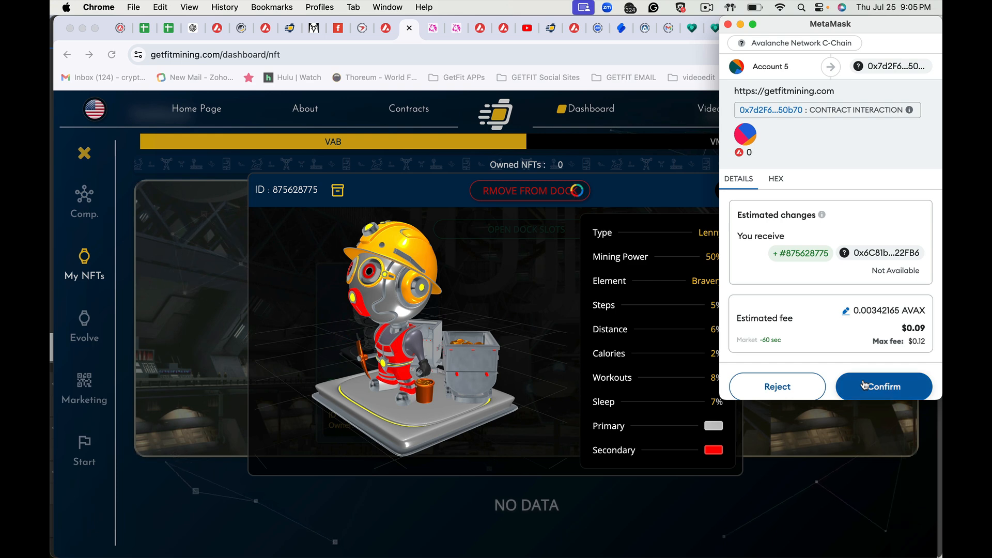
left_click(883, 385)
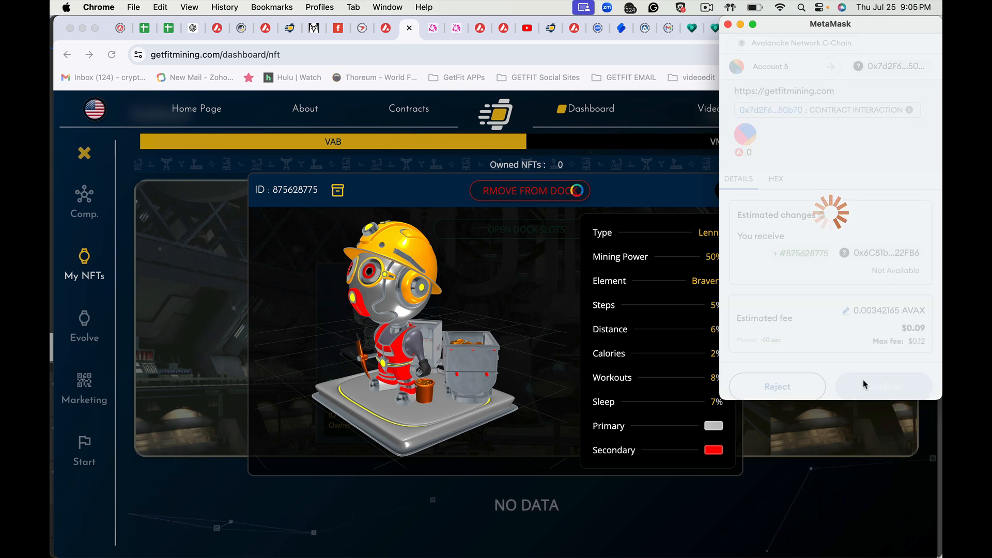
left_click(884, 385)
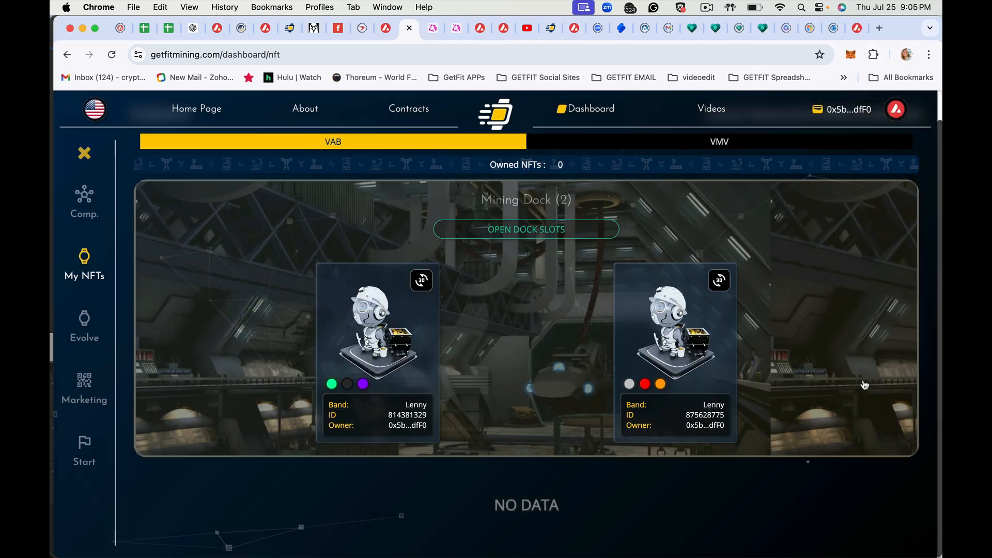
Step: Approve Lenny miner 875628775 for docking and add it to the Mining Dock
scroll("down", 3)
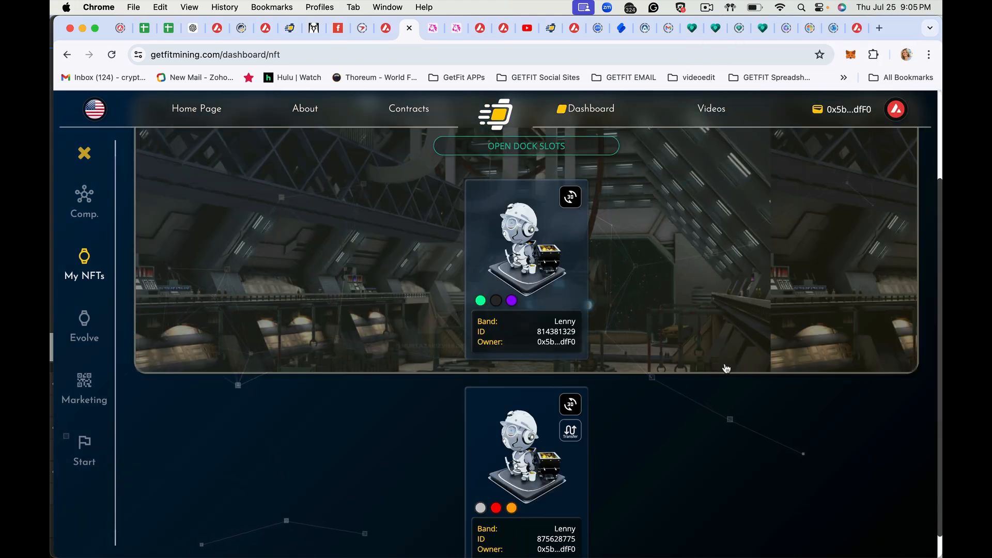
mouse_move(562, 398)
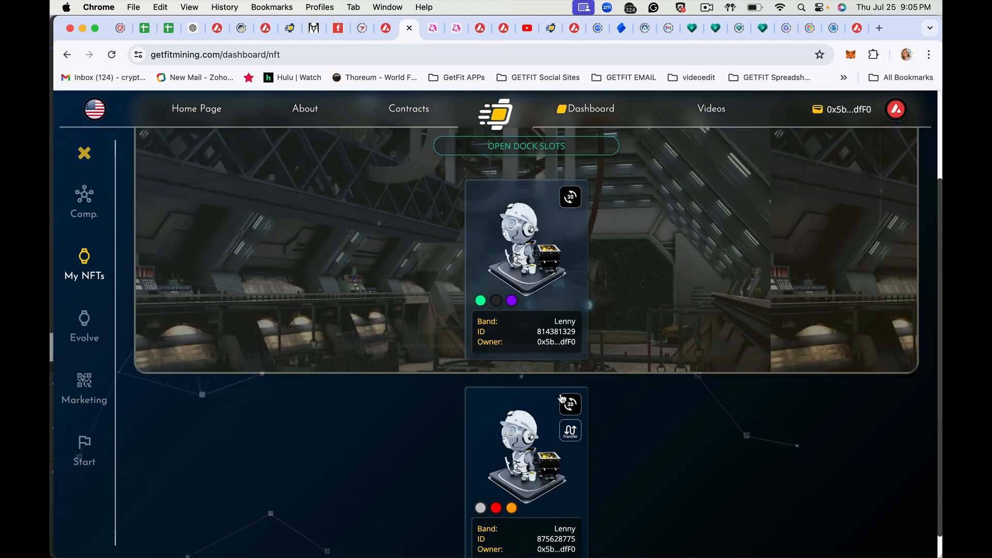
left_click(568, 404)
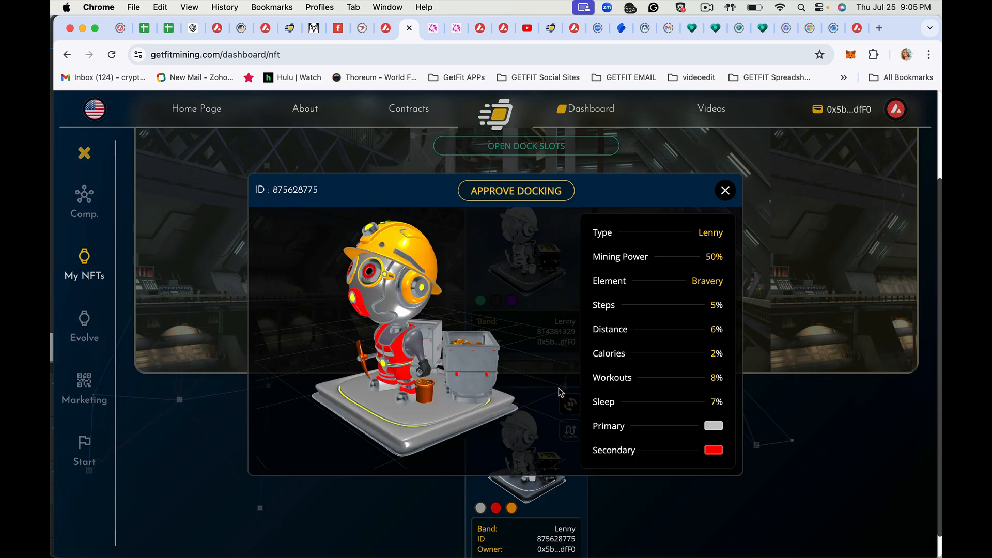
left_click(516, 190)
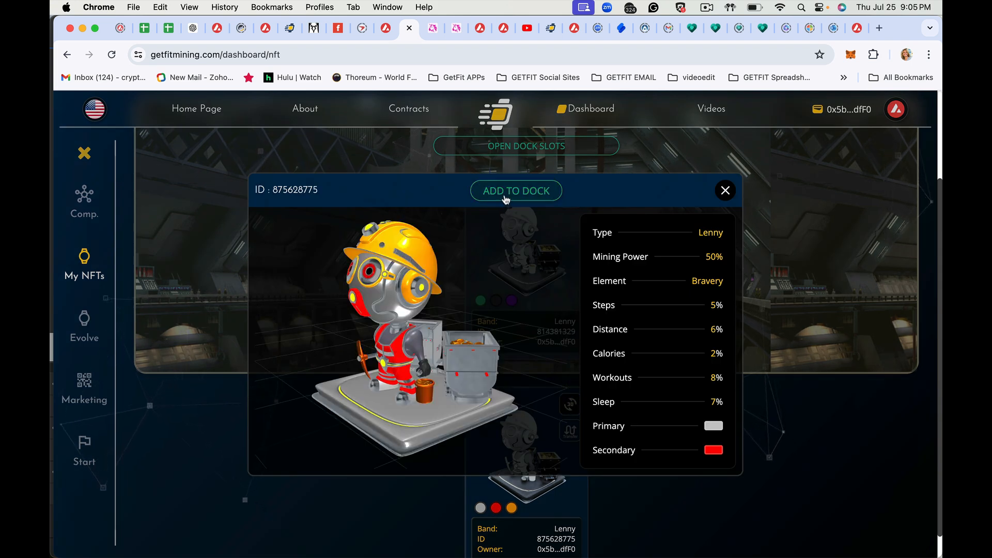
left_click(515, 190)
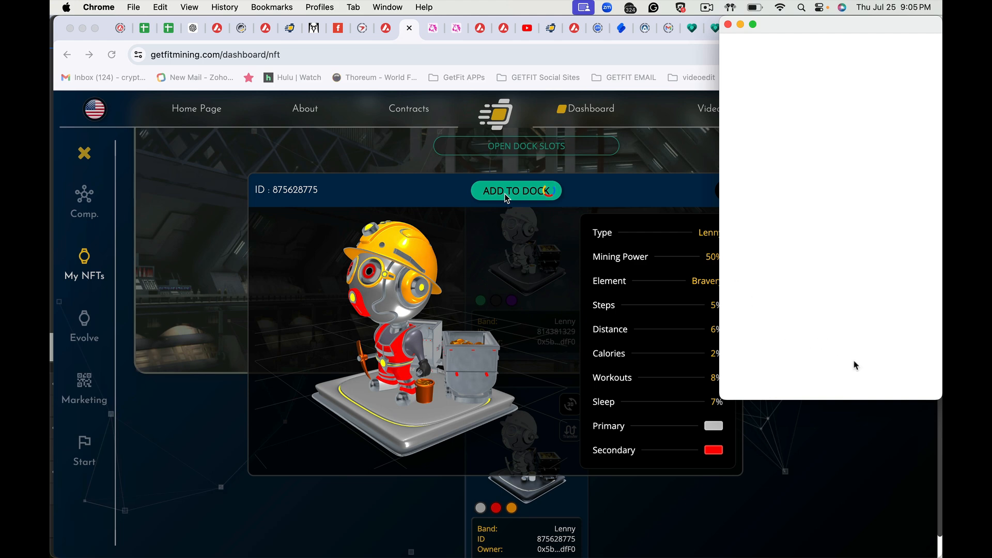
left_click(515, 190)
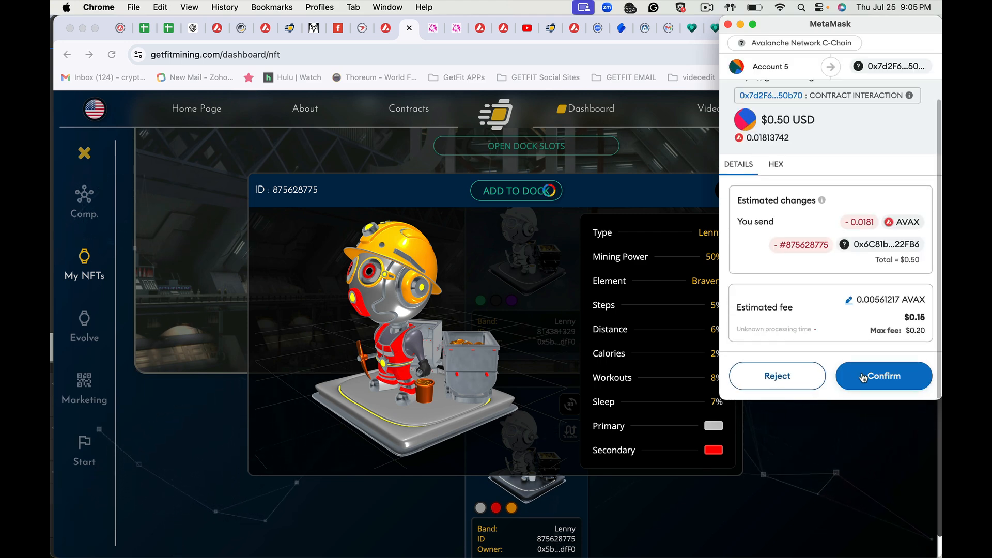
Step: Confirm the re-docking transaction in MetaMask and return to the dock with two miners
left_click(884, 376)
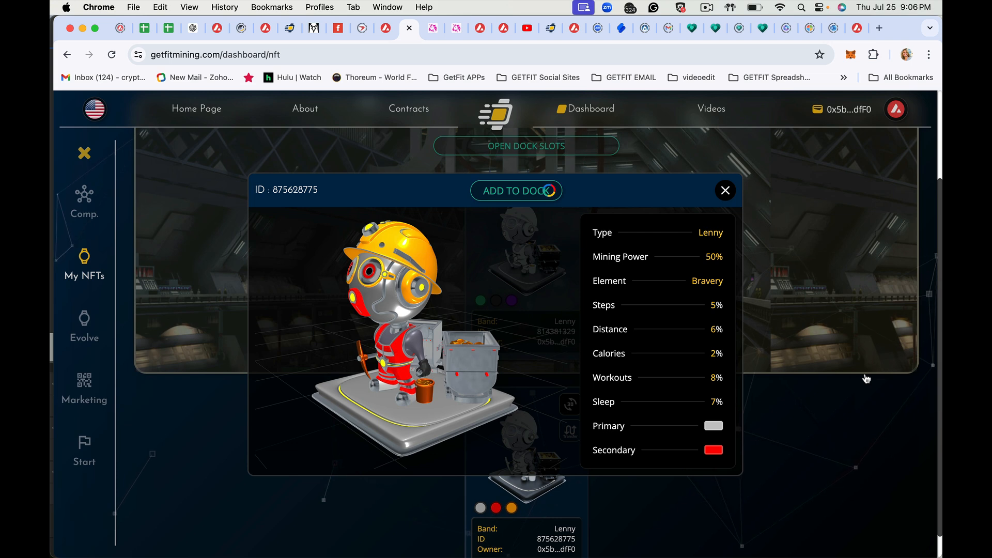
left_click(725, 190)
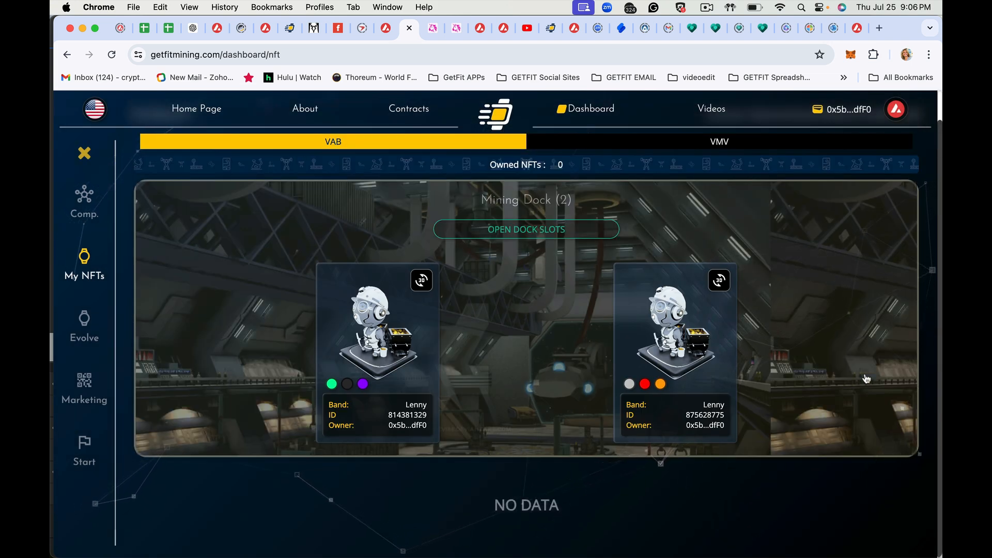